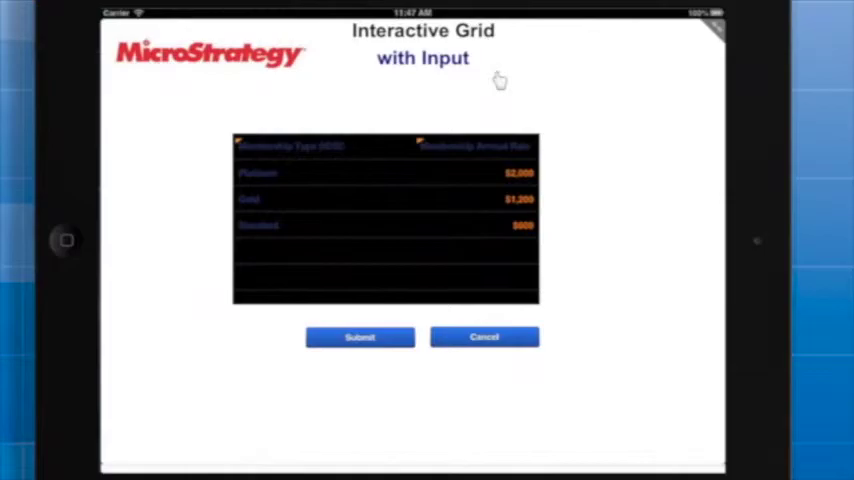
mouse_move(500, 144)
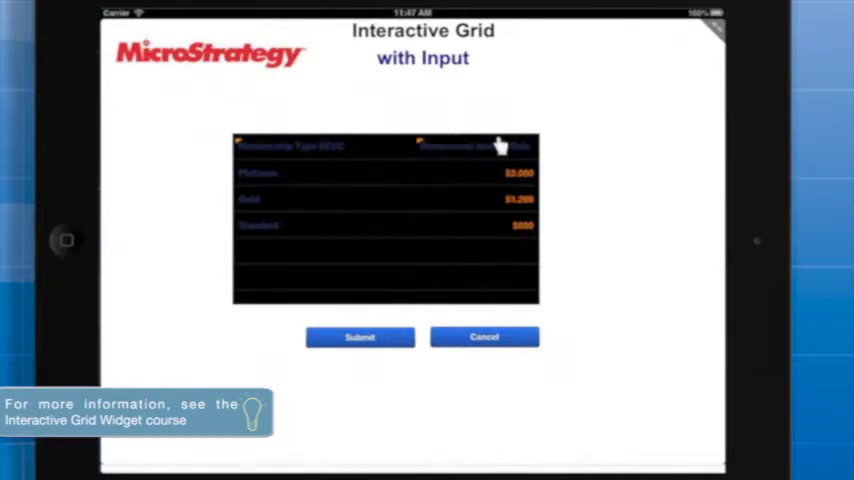
Edit the Platinum membership's annual rate cell on the iPad grid to 1800.
left_click(470, 170)
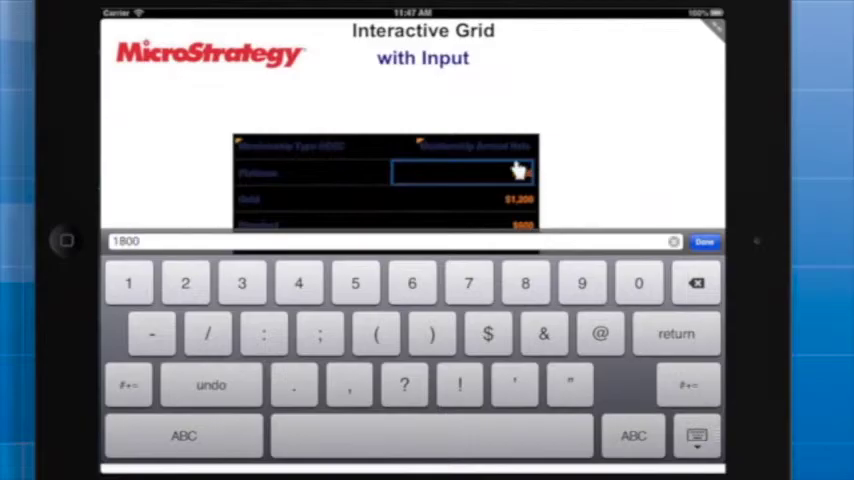
left_click(704, 240)
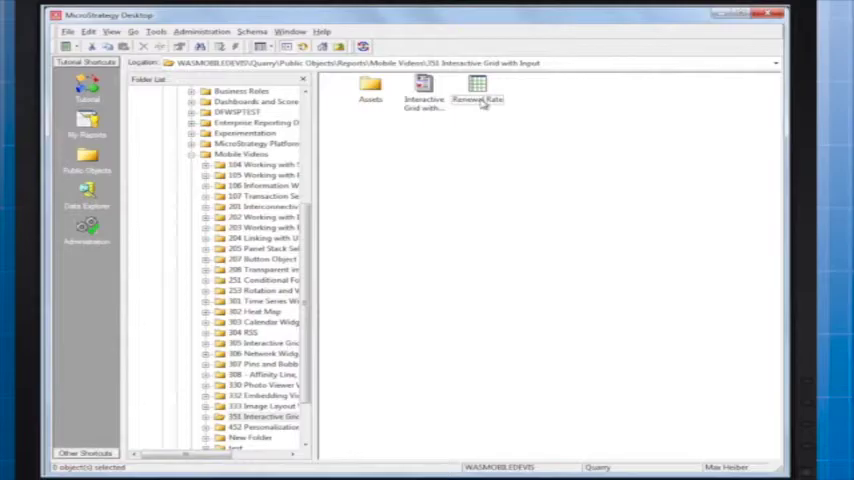
Open the Renewal Rate report in the Report Editor.
right_click(476, 90)
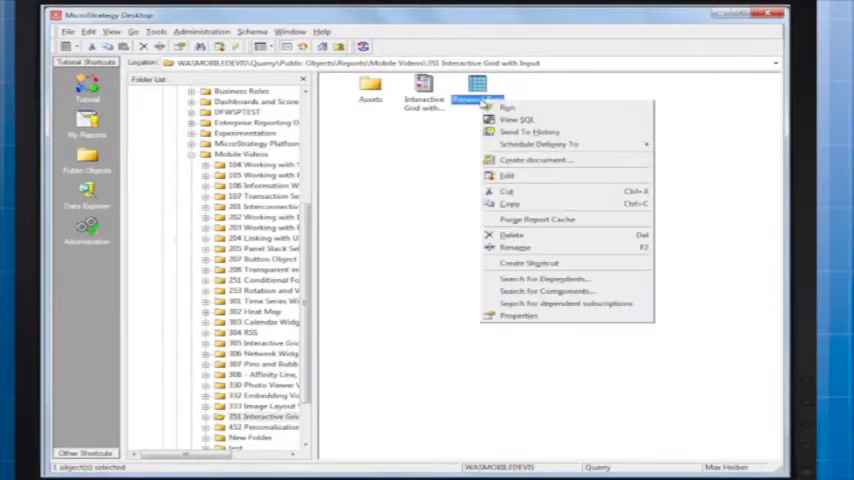
left_click(508, 108)
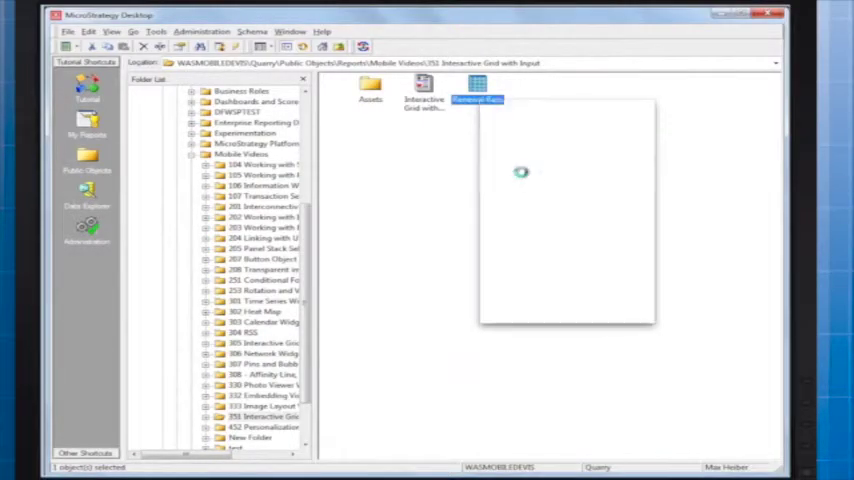
double_click(476, 90)
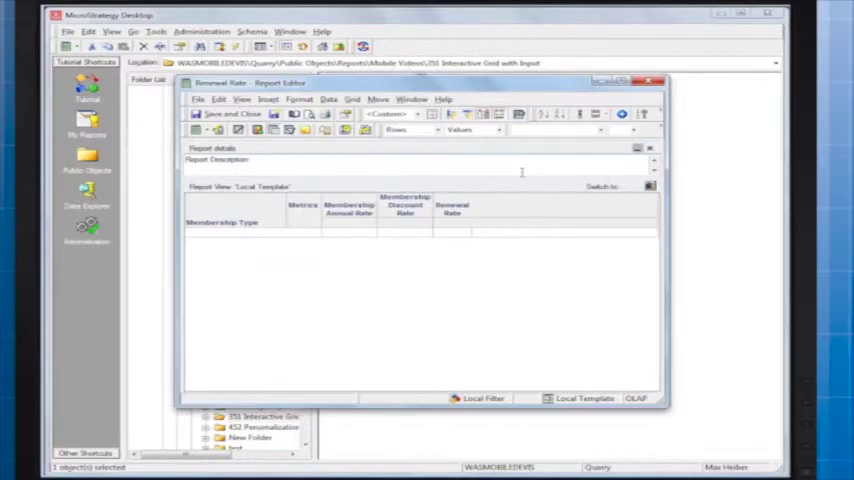
mouse_move(464, 212)
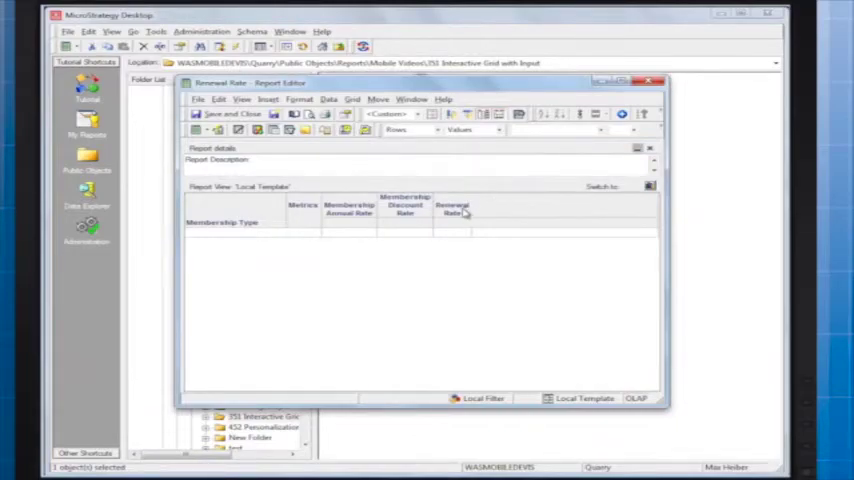
Review the Renewal Rate metric's formula (annual rate minus discount rate) and confirm it.
right_click(452, 208)
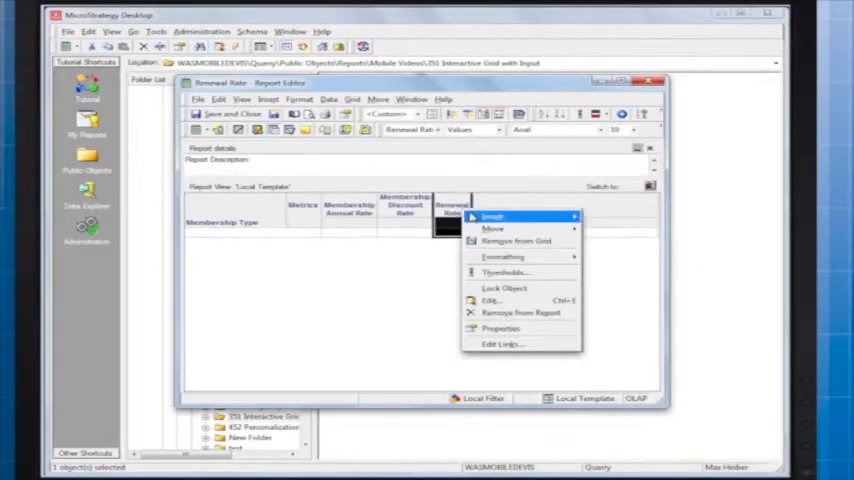
left_click(492, 300)
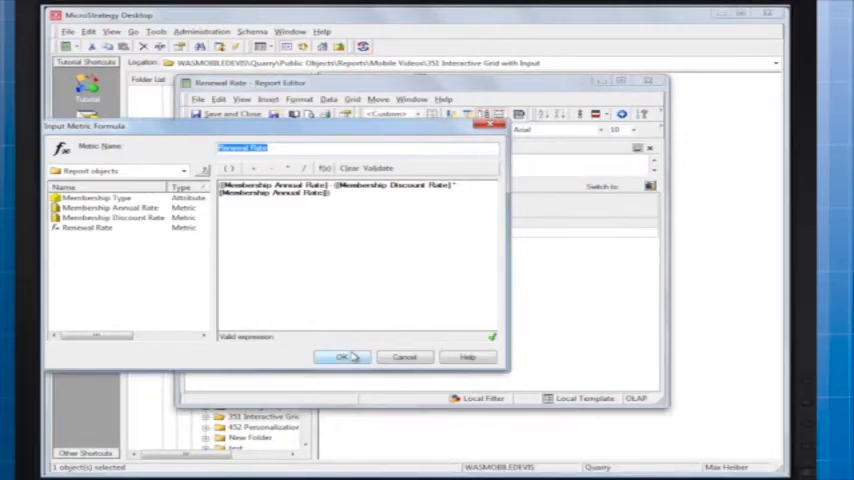
left_click(342, 356)
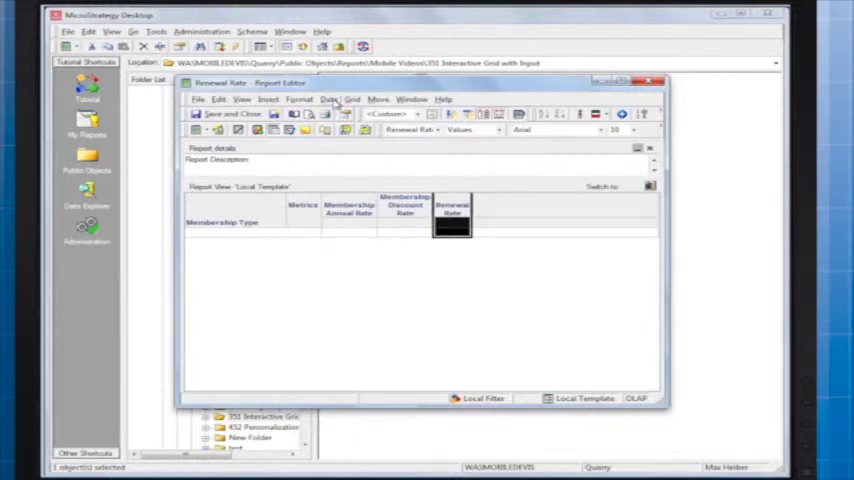
Disable caching for the Renewal Rate report via Data > Report Caching Options.
left_click(328, 100)
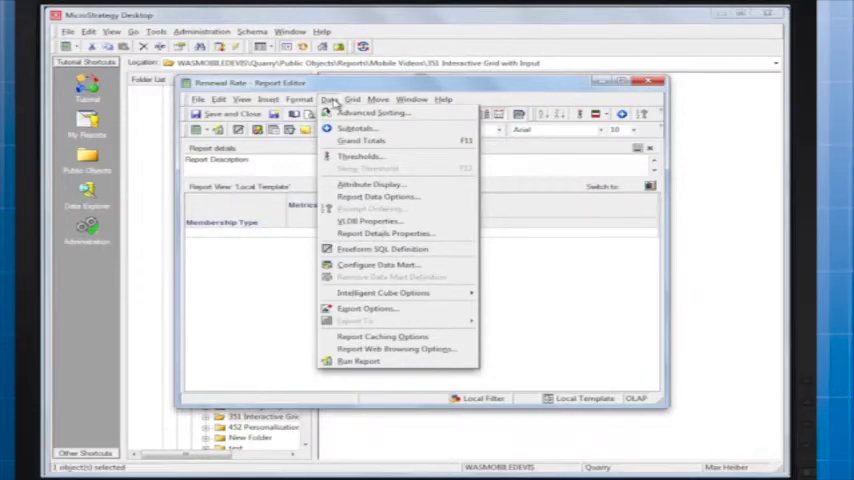
mouse_move(384, 336)
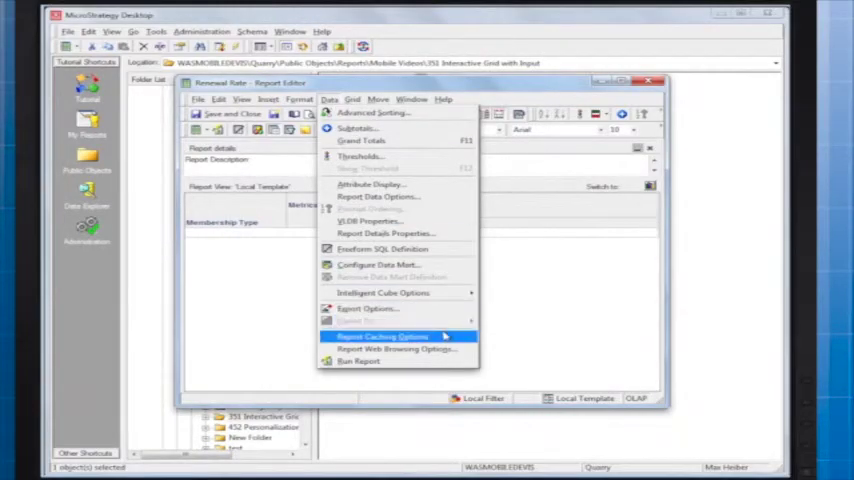
left_click(384, 336)
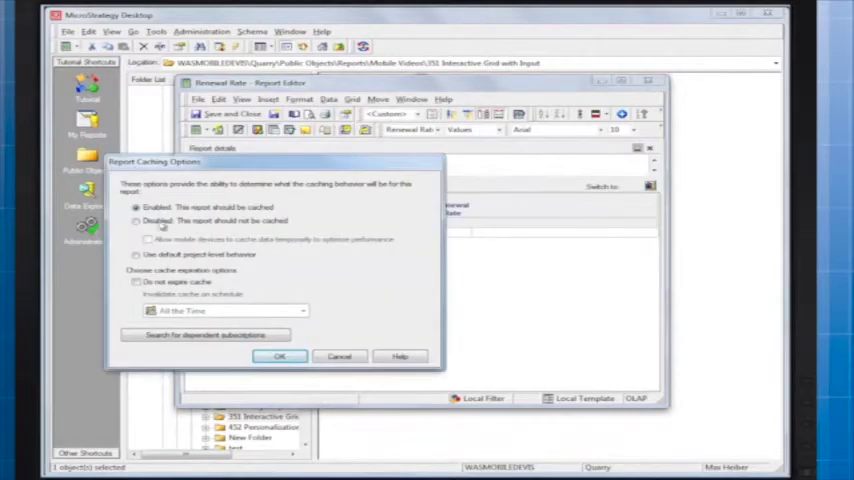
left_click(136, 220)
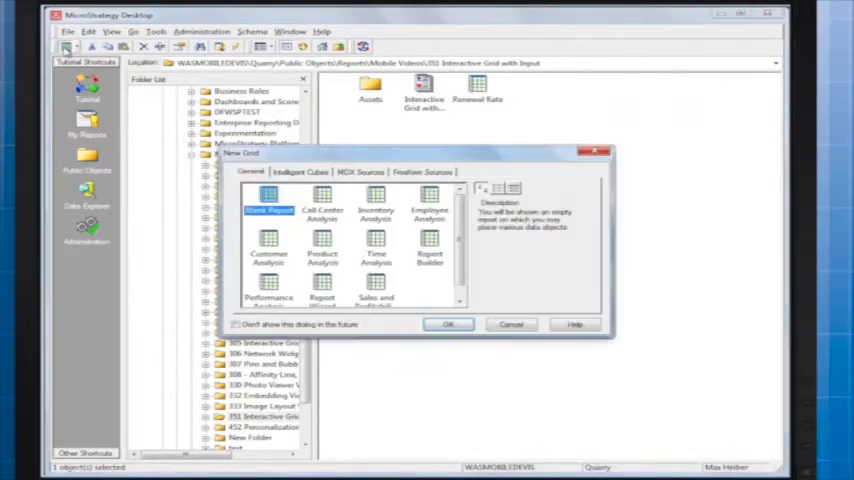
Create a transaction report on the MFT Query freeform data source.
left_click(422, 172)
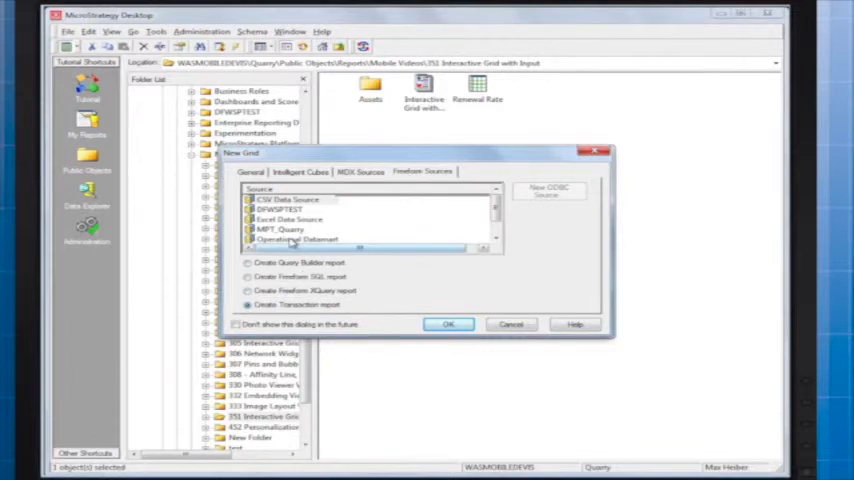
left_click(280, 228)
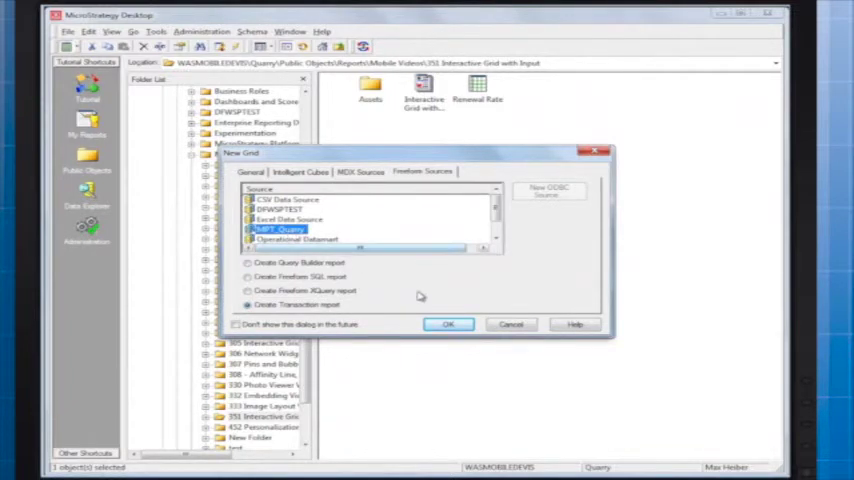
left_click(448, 324)
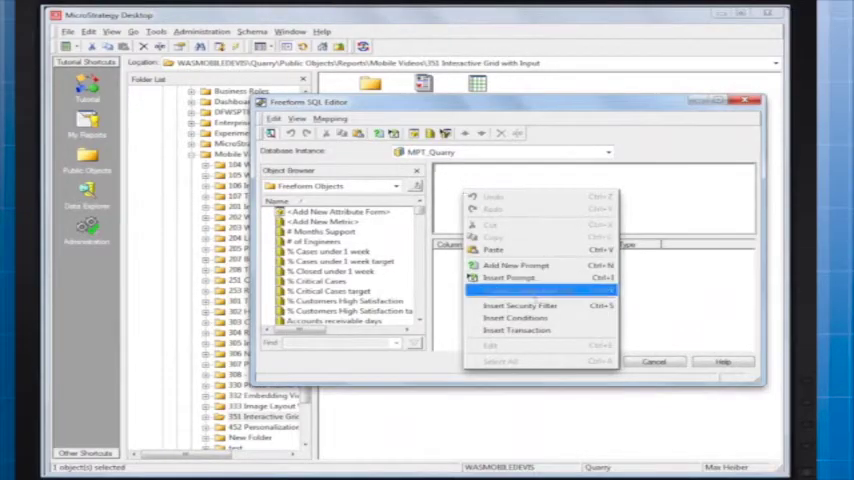
mouse_move(516, 330)
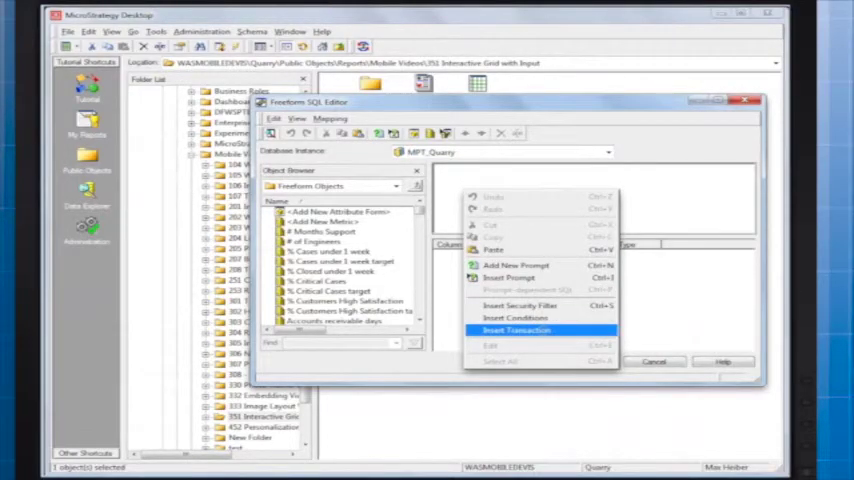
Insert a transaction block into the freeform SQL with default transaction options.
left_click(516, 330)
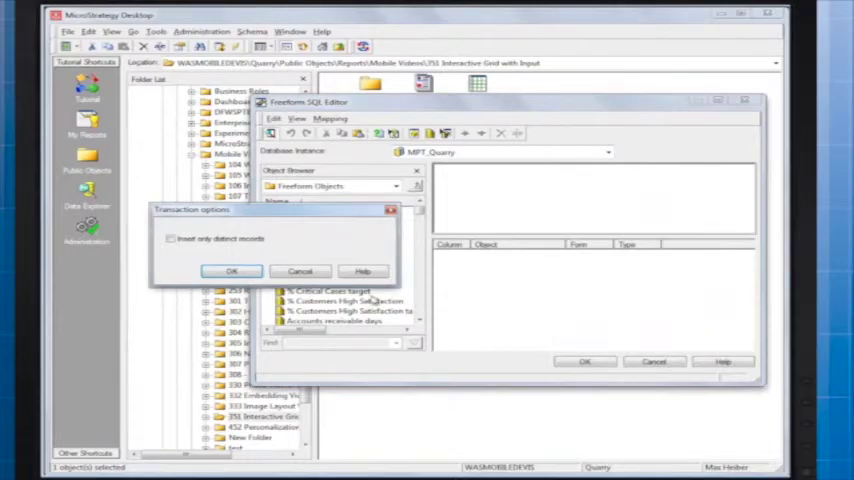
left_click(232, 272)
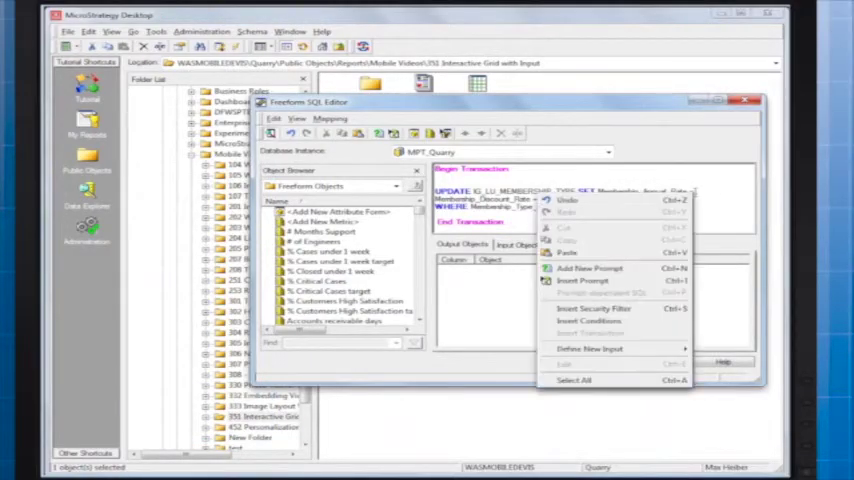
mouse_move(588, 348)
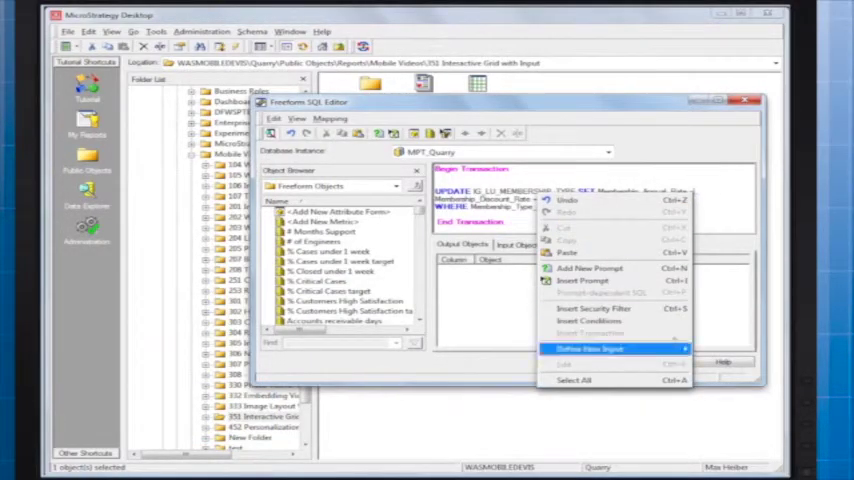
mouse_move(588, 348)
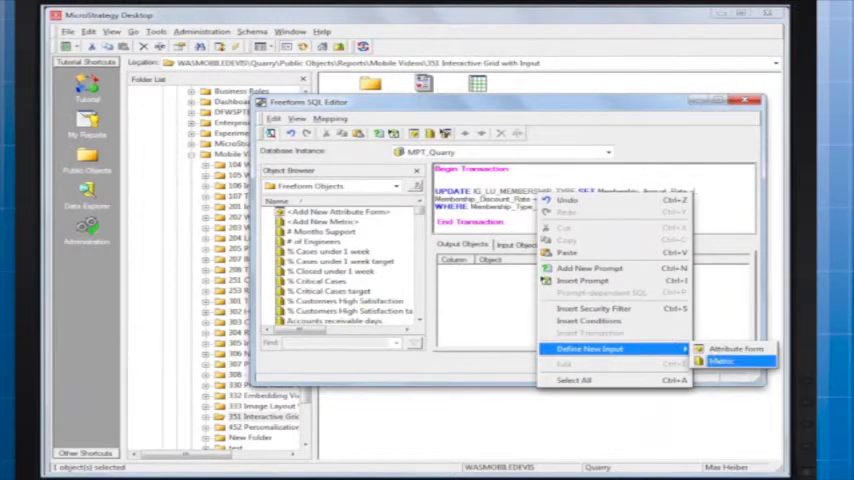
Map Annual Rate and Discount Rate as input metrics in the UPDATE statement and confirm the SQL.
left_click(720, 360)
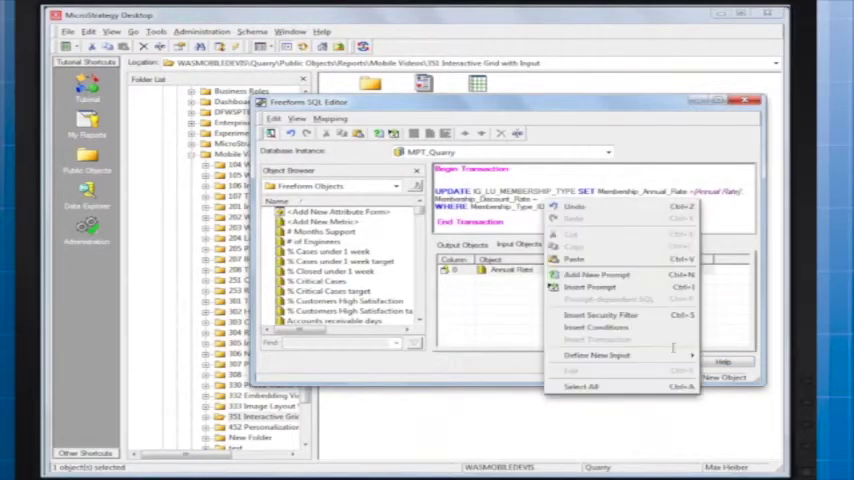
left_click(588, 288)
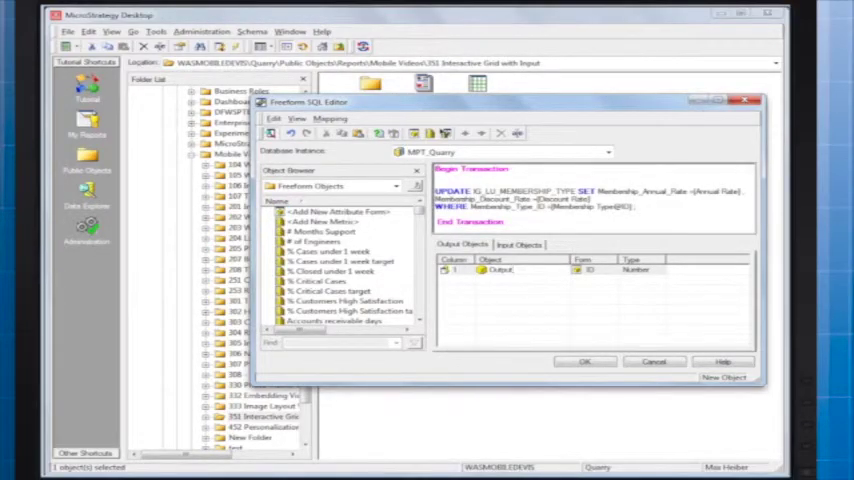
left_click(584, 360)
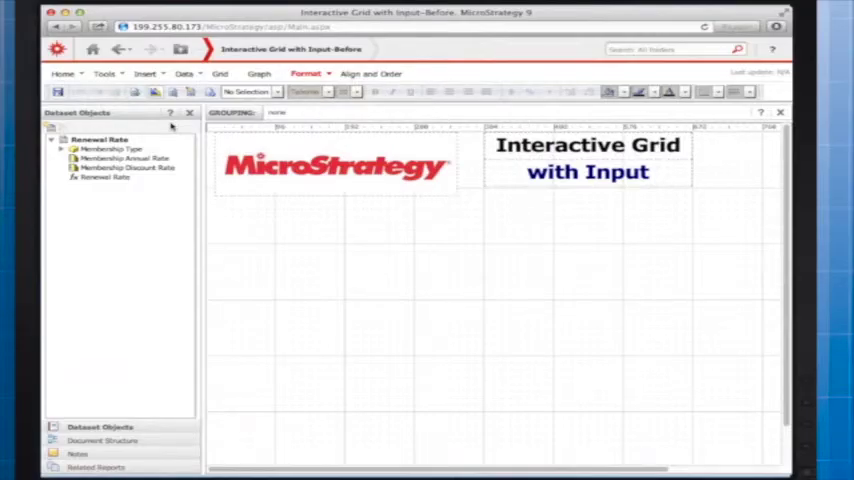
Place a Renewal Rate grid on the document and open its Properties and Formatting.
left_click(100, 140)
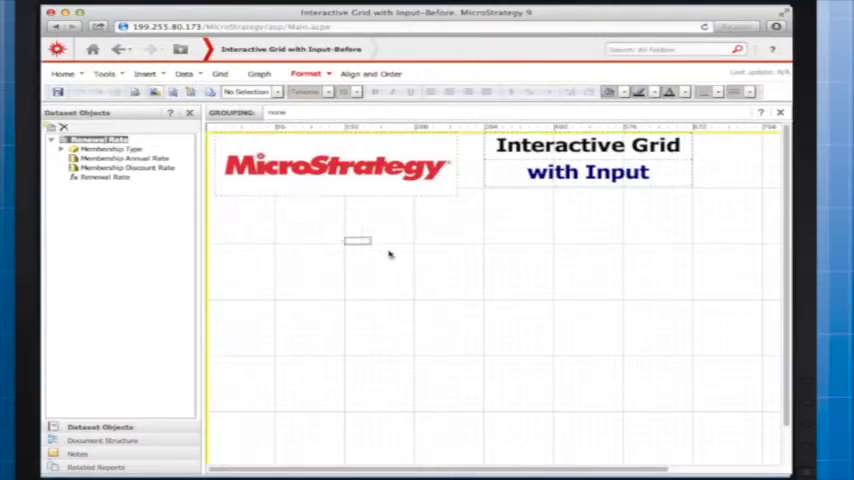
right_click(358, 242)
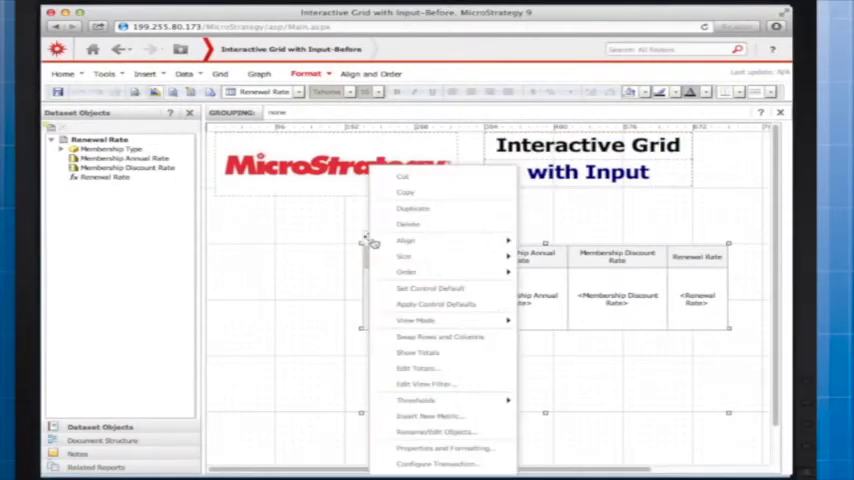
left_click(436, 448)
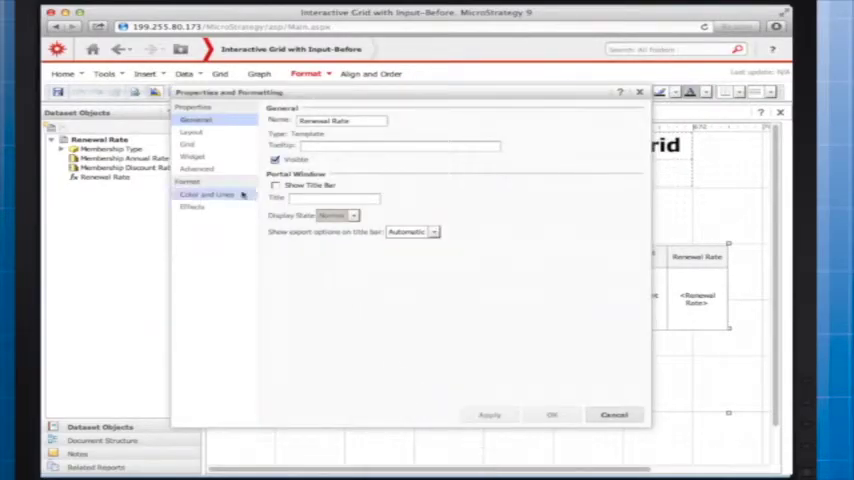
Review the grid's Widget settings and begin choosing a transaction for it.
left_click(196, 156)
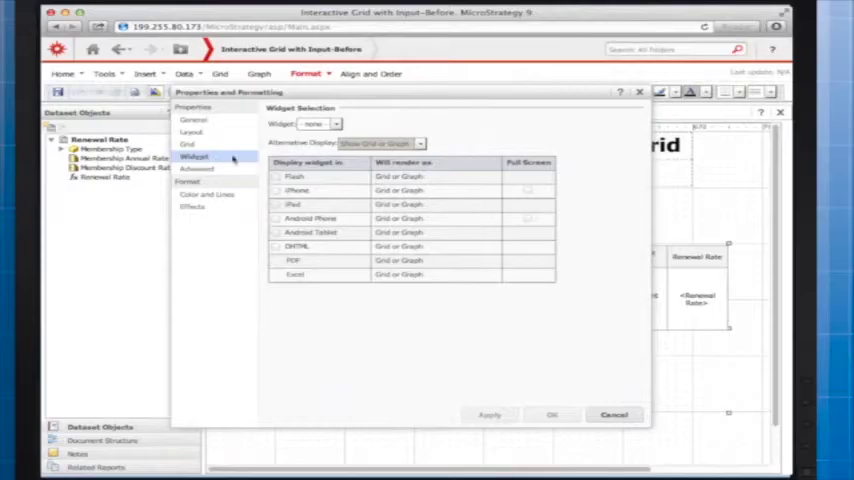
left_click(336, 124)
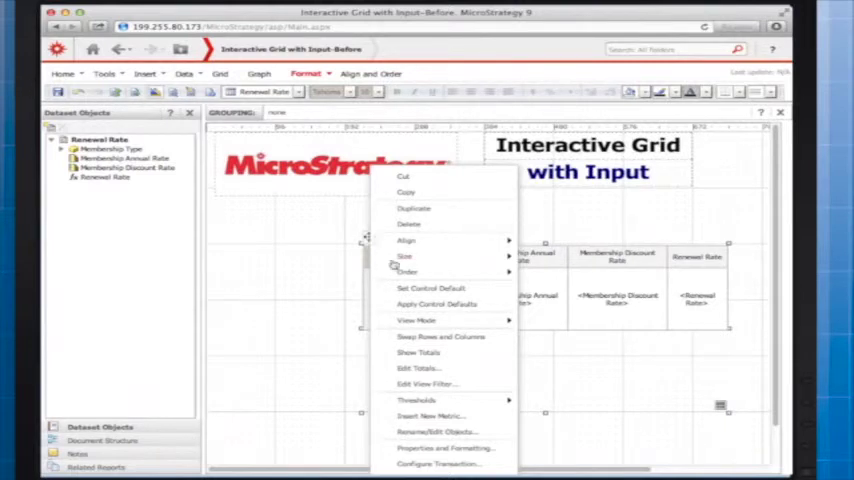
left_click(440, 464)
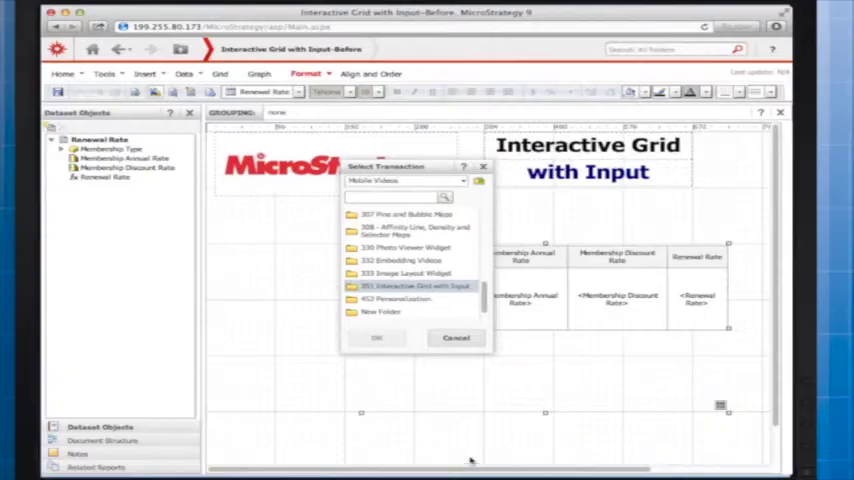
Select the Update Renewal Rate transaction and map its inputs to the Annual and Discount Rate metrics.
double_click(416, 284)
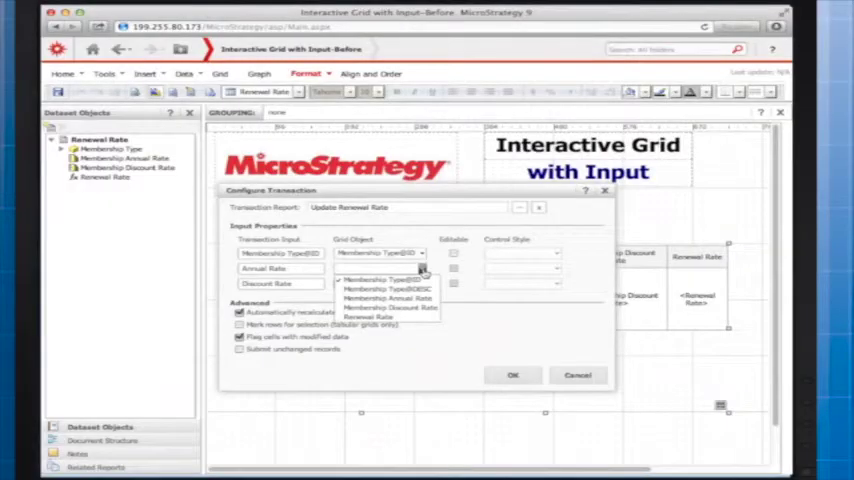
left_click(388, 298)
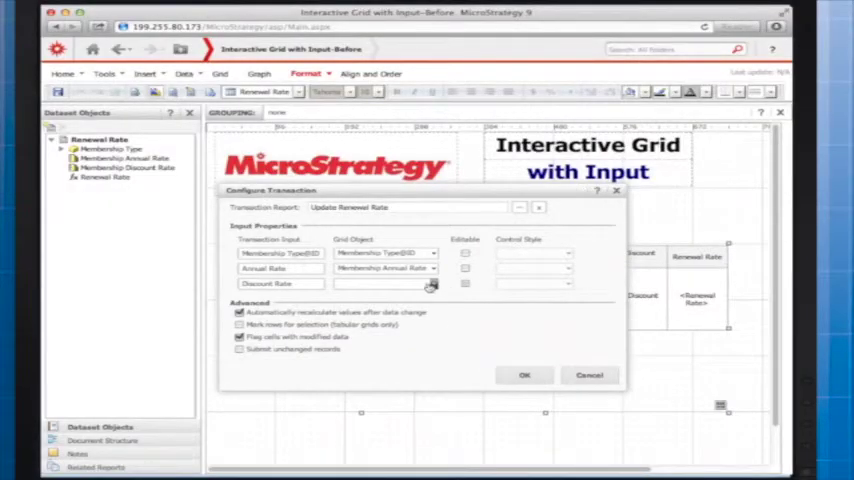
left_click(430, 284)
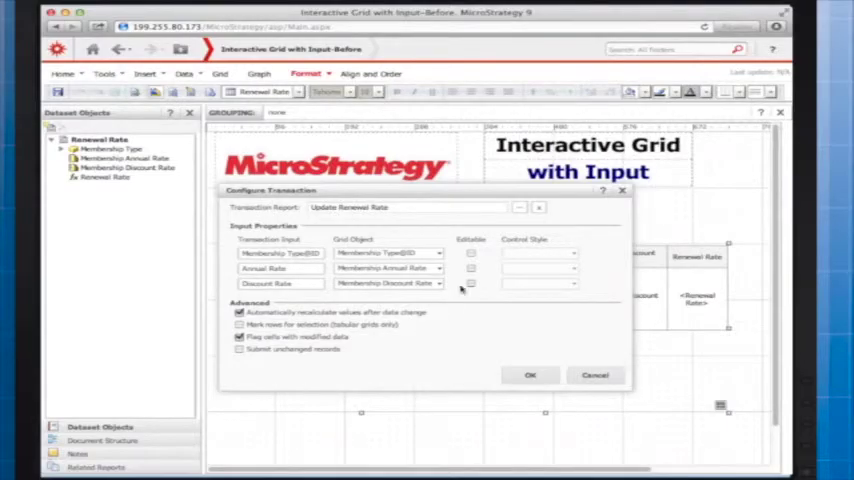
Make both rates editable with Text Field control style and confirm the transaction settings.
left_click(470, 268)
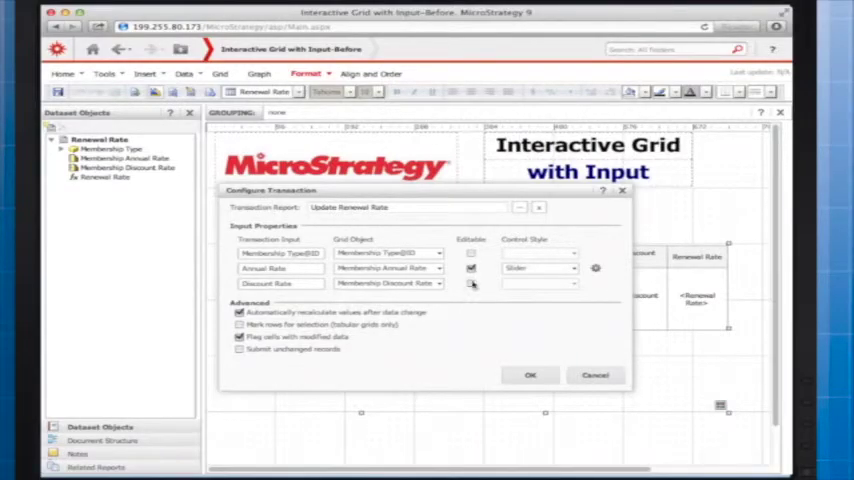
left_click(470, 284)
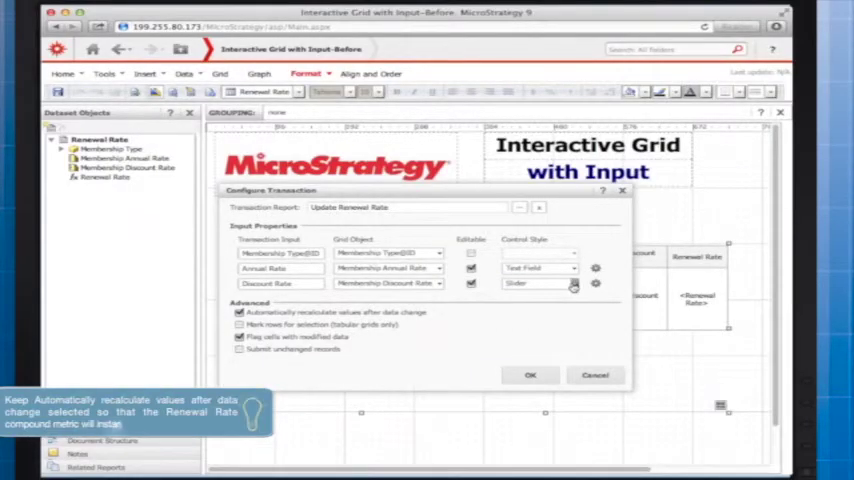
left_click(572, 284)
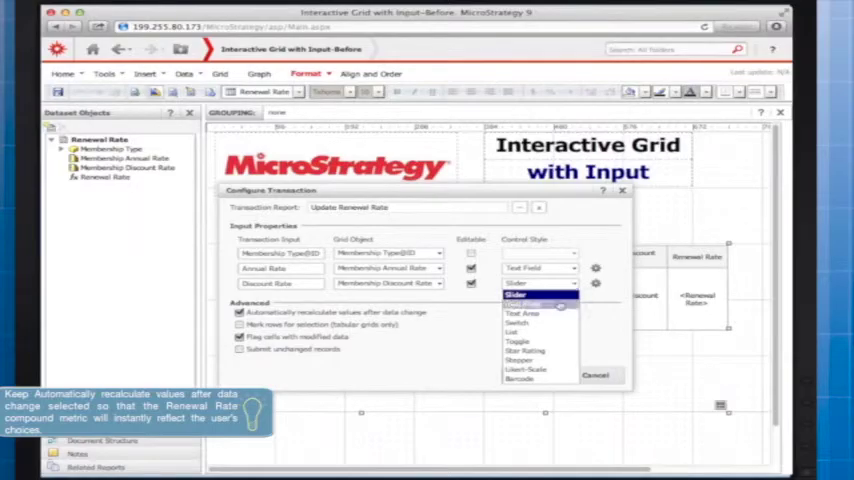
left_click(540, 292)
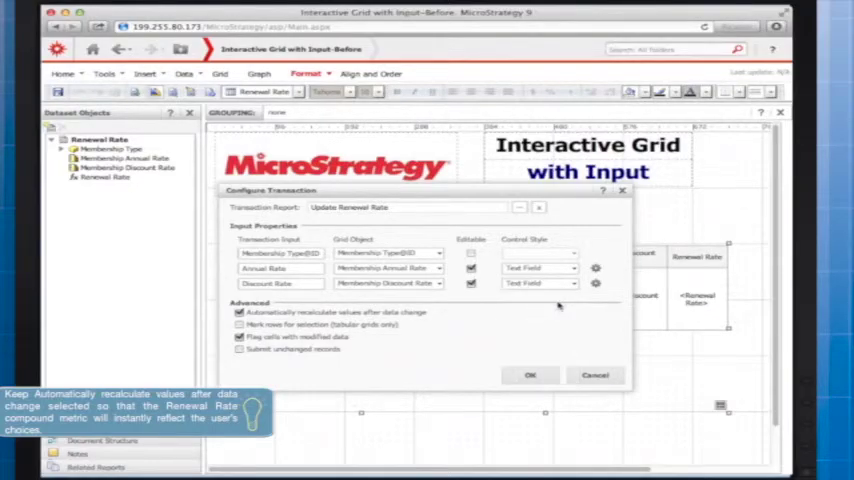
left_click(530, 376)
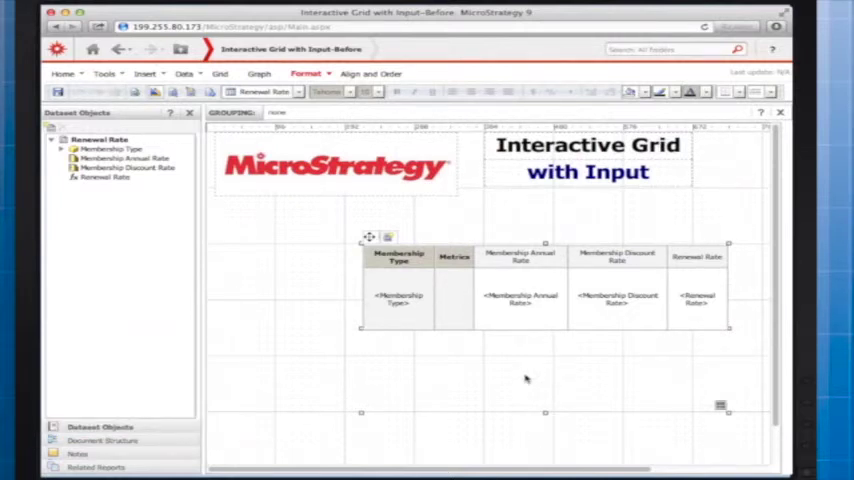
mouse_move(344, 232)
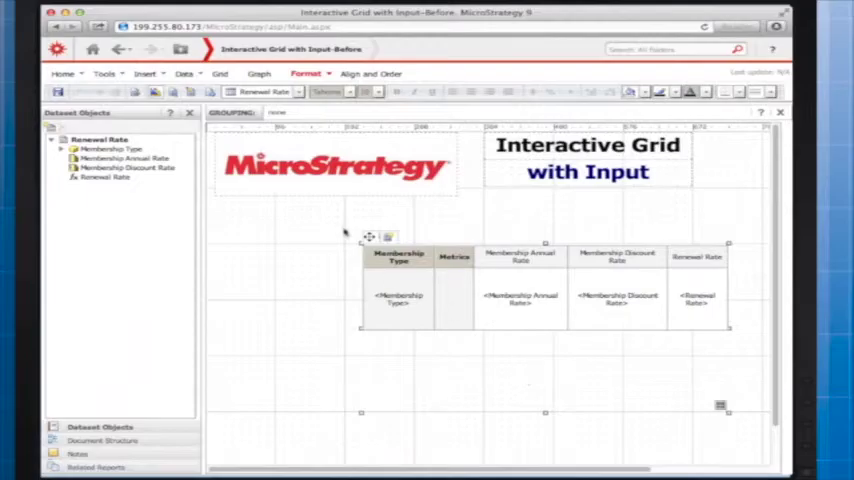
Insert an action selector button set to Submit with the display message 'Success'.
left_click(144, 72)
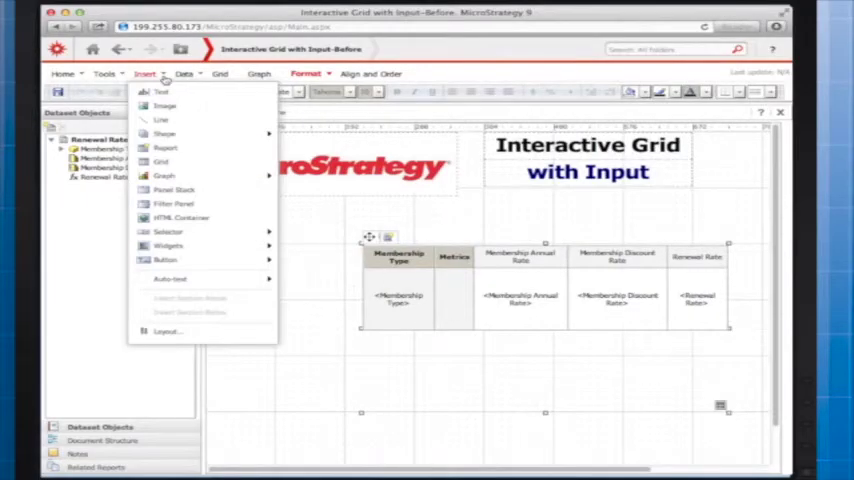
left_click(168, 232)
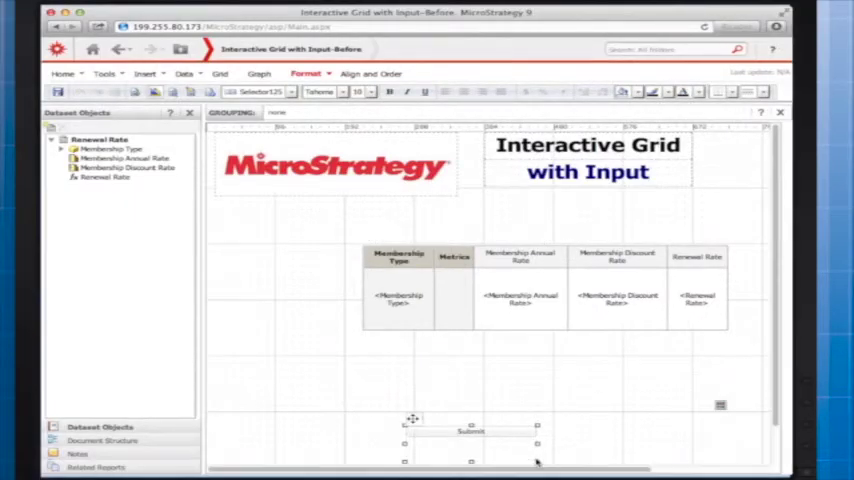
right_click(520, 300)
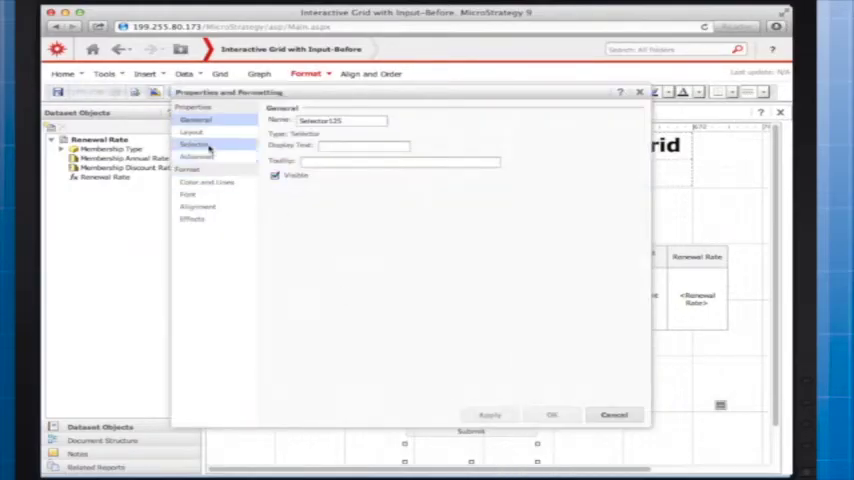
left_click(194, 144)
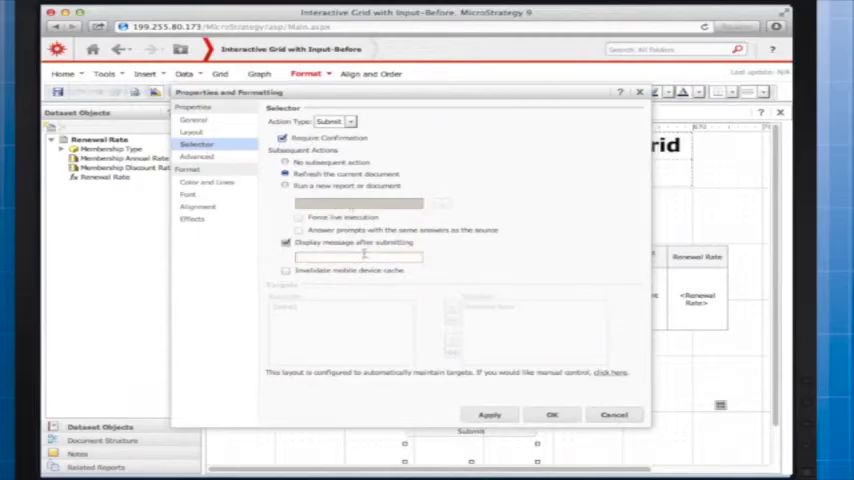
type("Success")
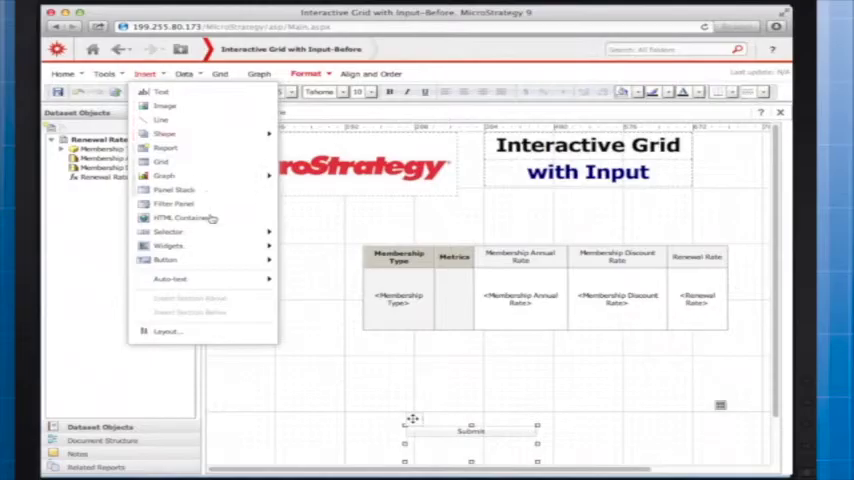
Insert a second action selector button set to Discard Changes as the Cancel button.
left_click(168, 232)
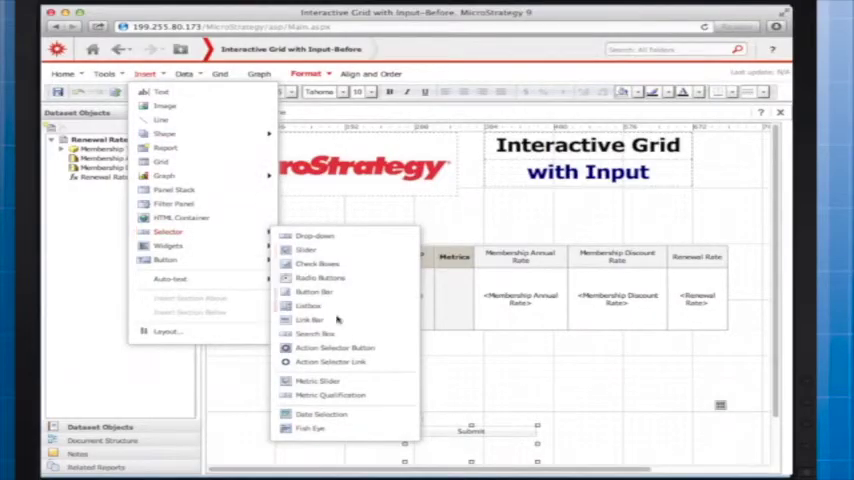
left_click(316, 236)
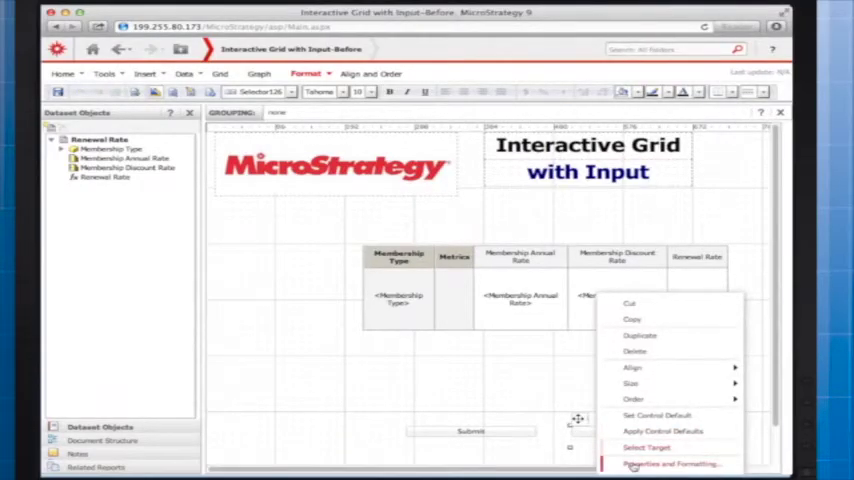
left_click(672, 464)
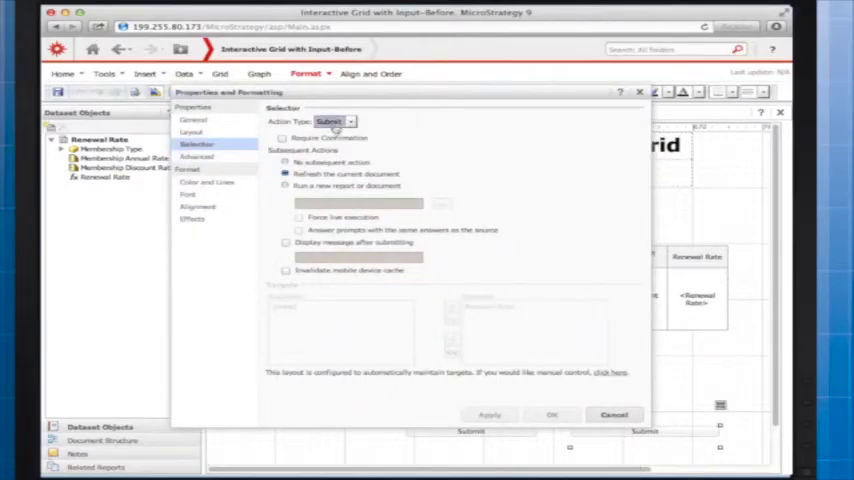
left_click(348, 120)
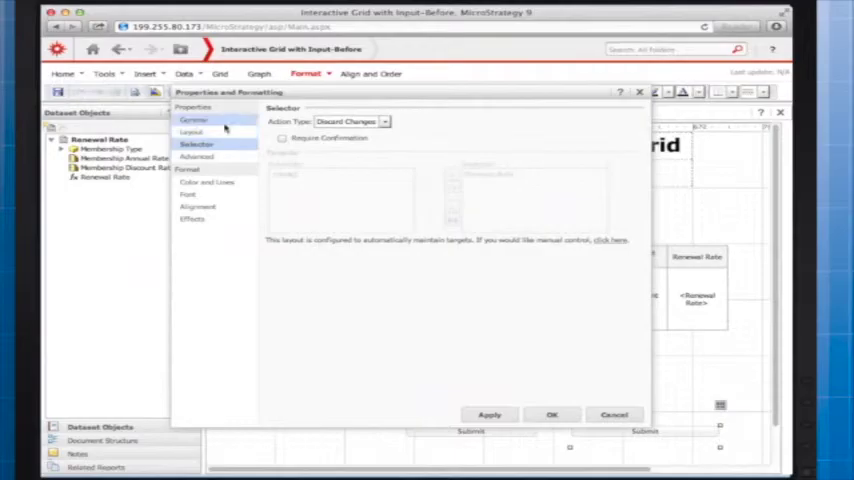
left_click(194, 120)
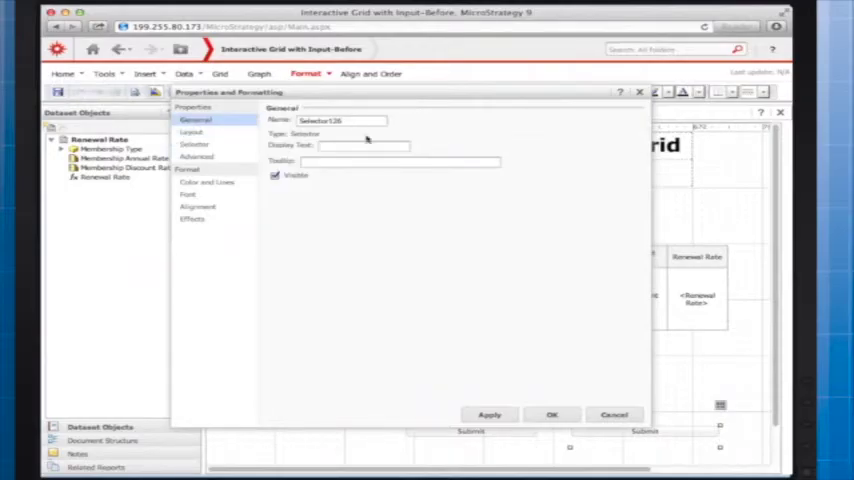
left_click(552, 414)
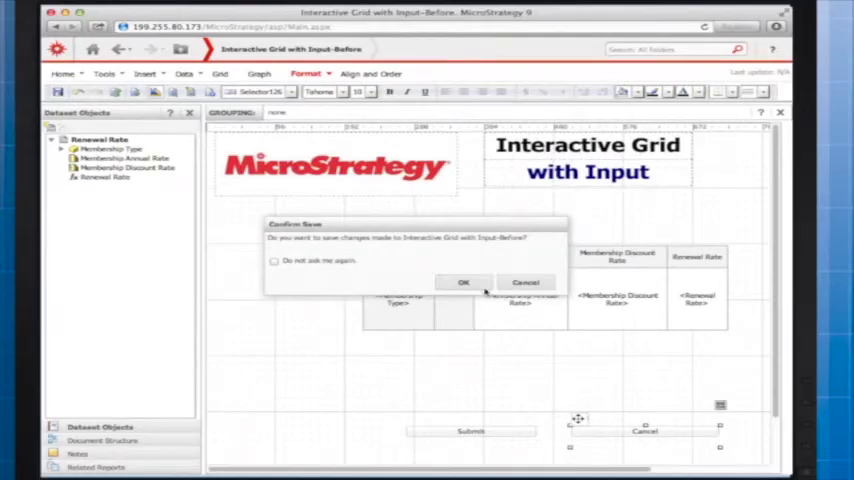
Confirm the save and try Submit in the running Interactive Grid with Input document.
left_click(464, 282)
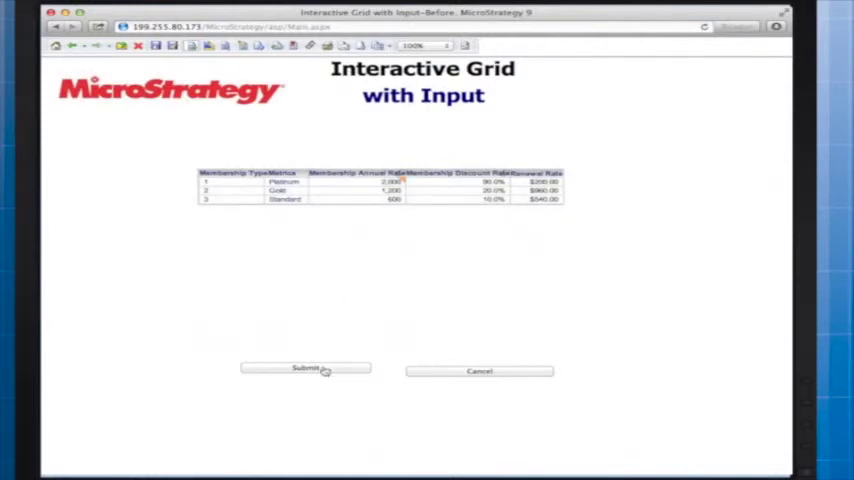
left_click(304, 368)
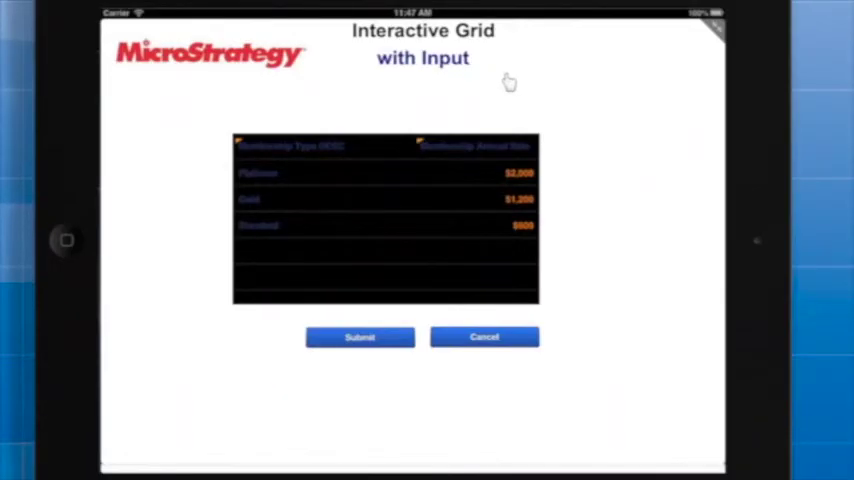
Enter new Platinum annual and discount rate values, then show the renewal rate again.
left_click(474, 146)
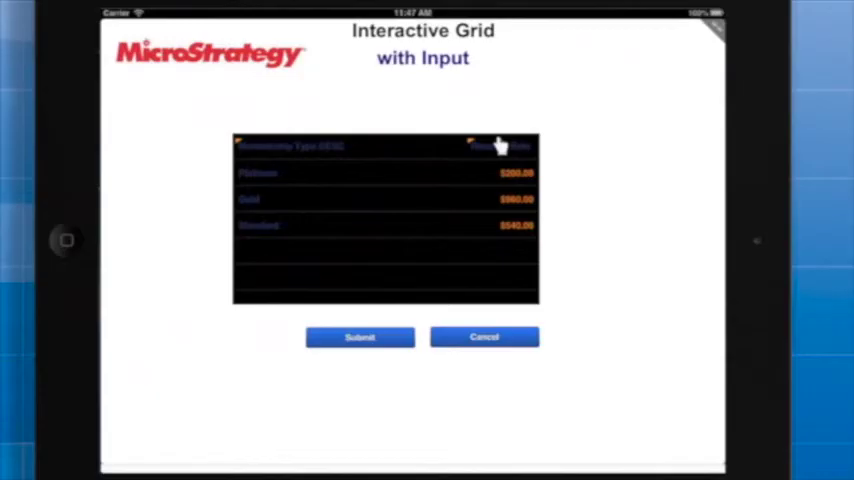
left_click(474, 146)
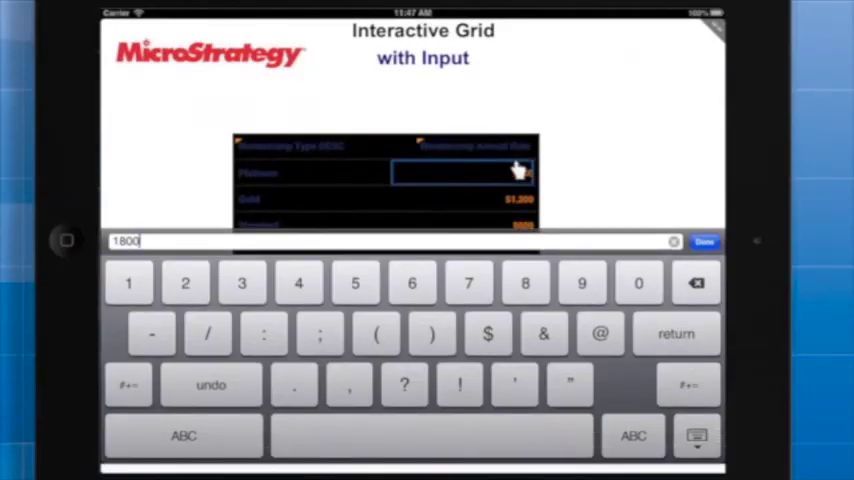
left_click(704, 240)
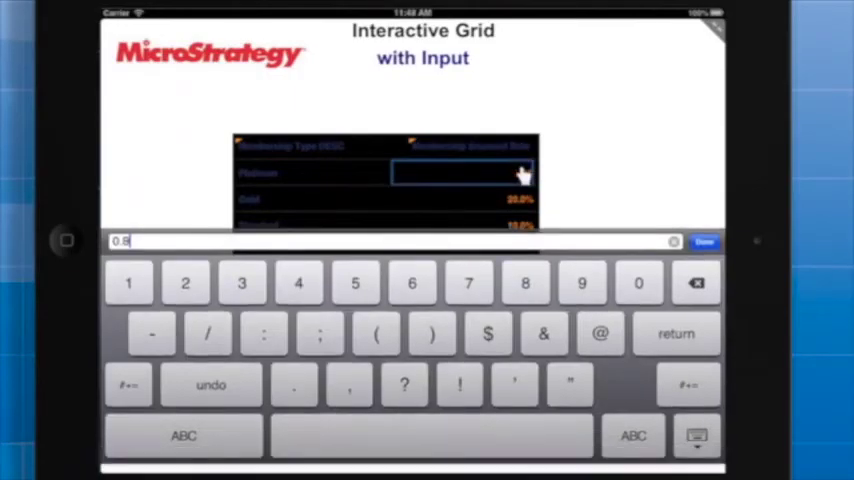
left_click(704, 240)
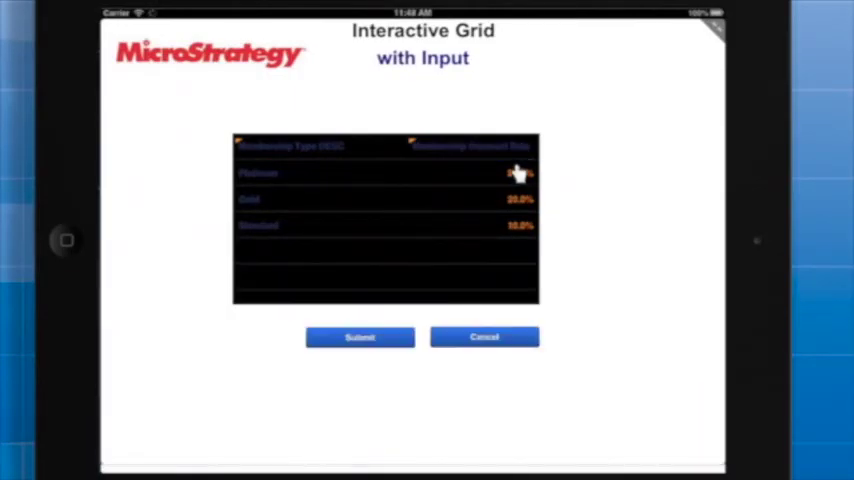
left_click(500, 146)
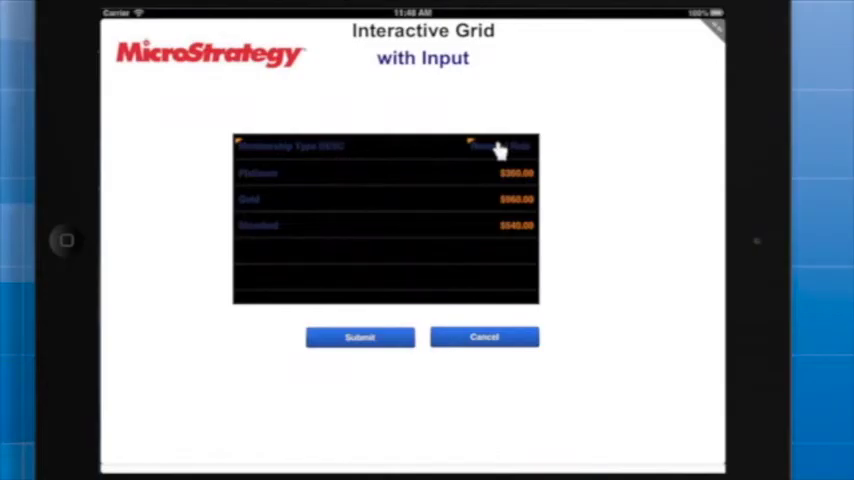
mouse_move(490, 180)
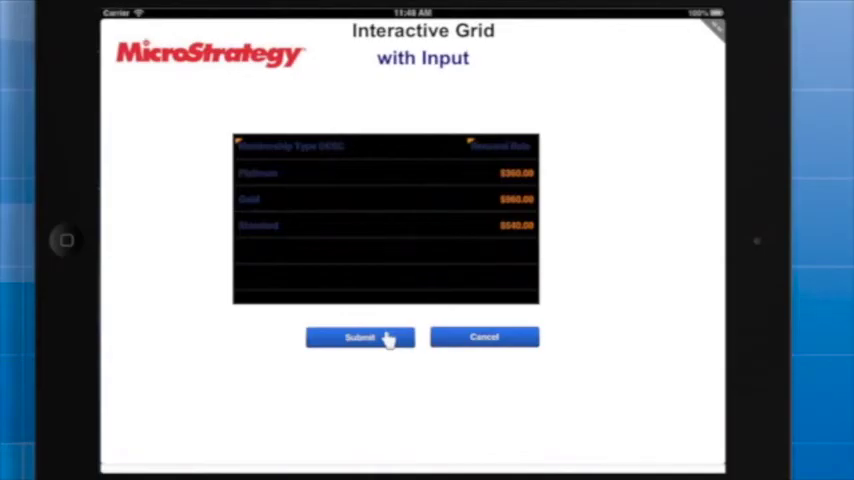
Submit the edited rates and continue past the confirmation to reach the Success message.
left_click(360, 336)
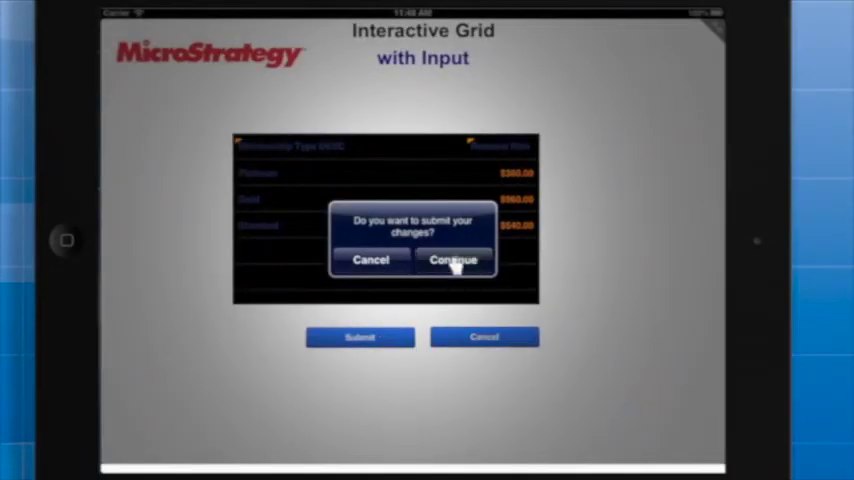
left_click(452, 260)
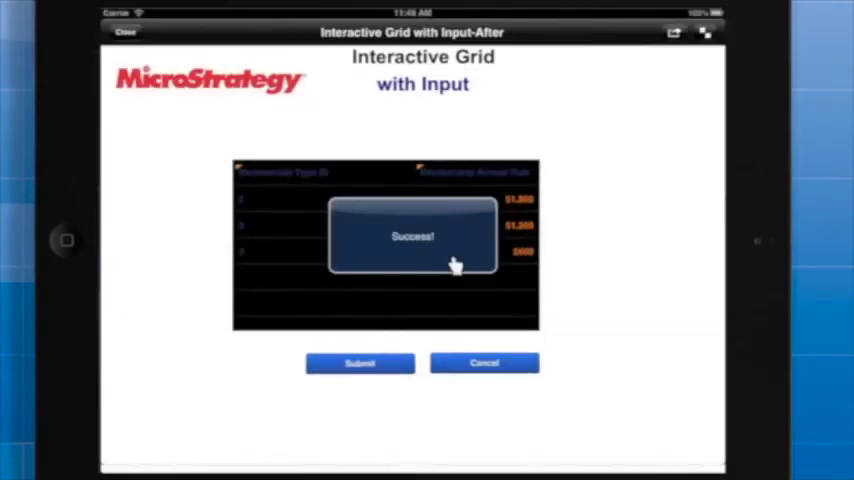